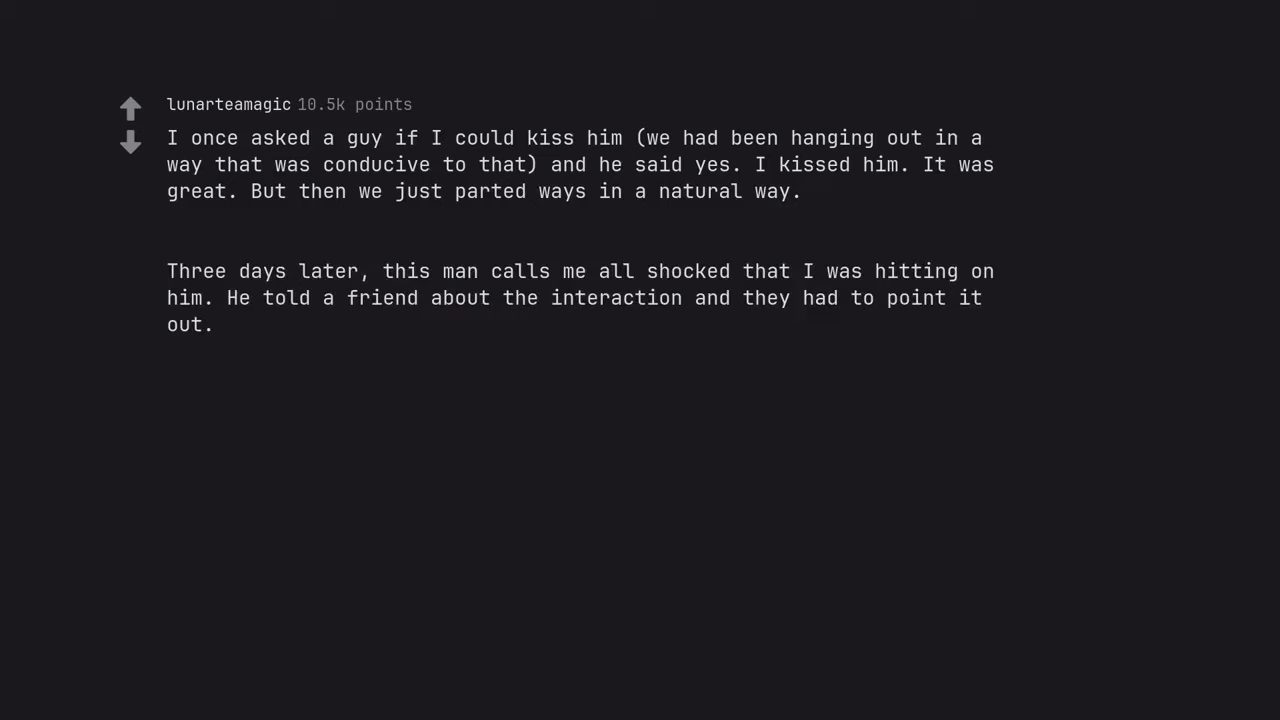
{"action": "type", "text": "Sir... I literally kissed you."}
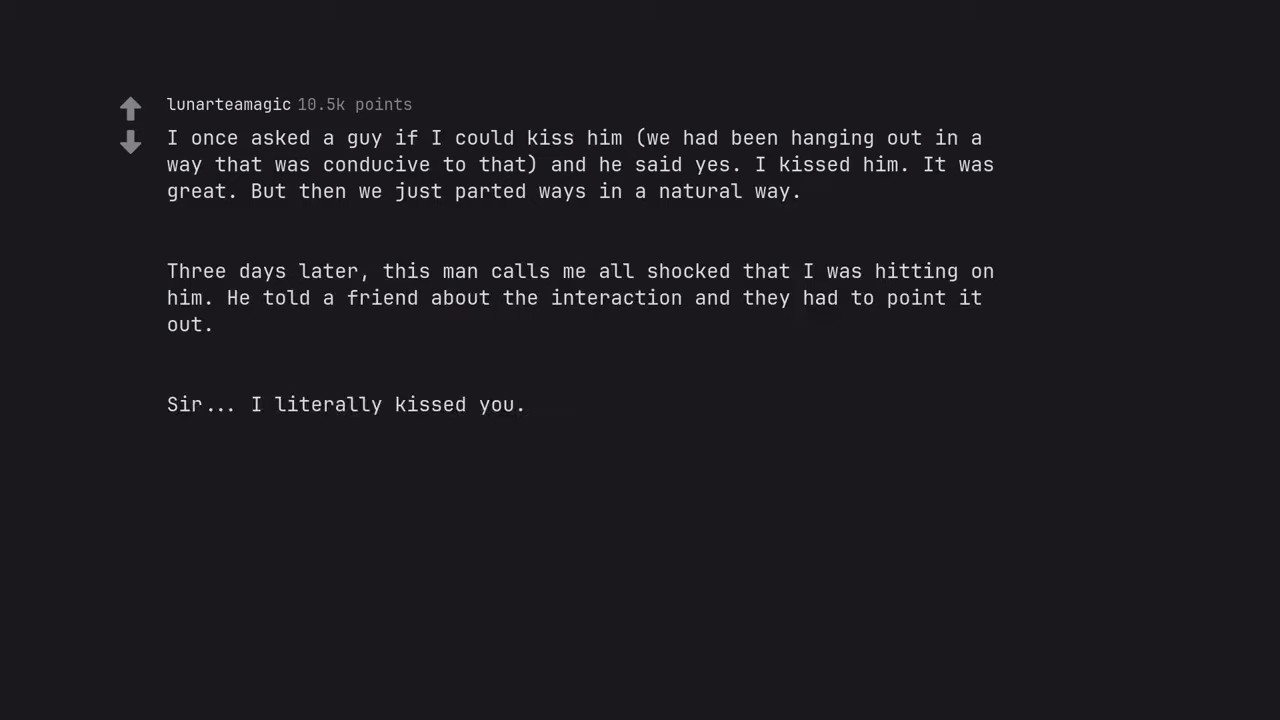